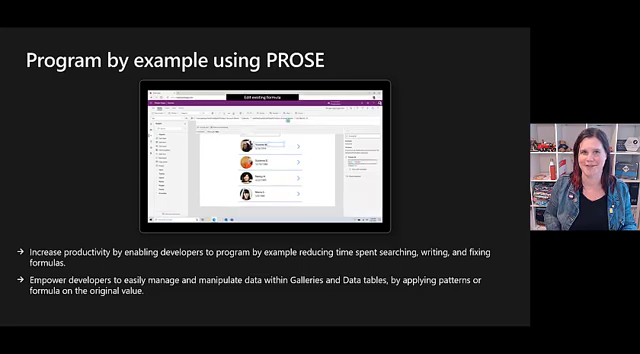
pyautogui.press('right')
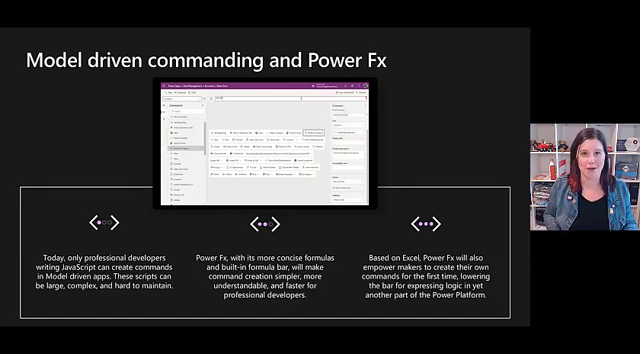
pyautogui.press('right')
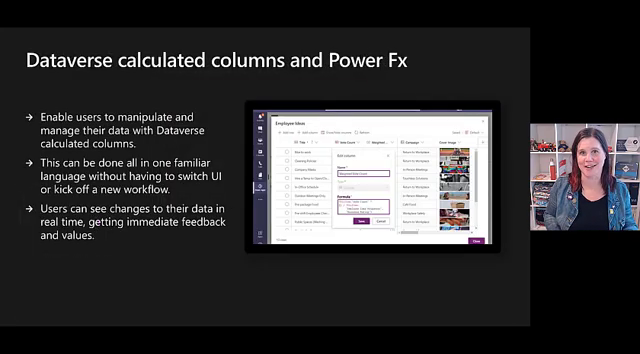